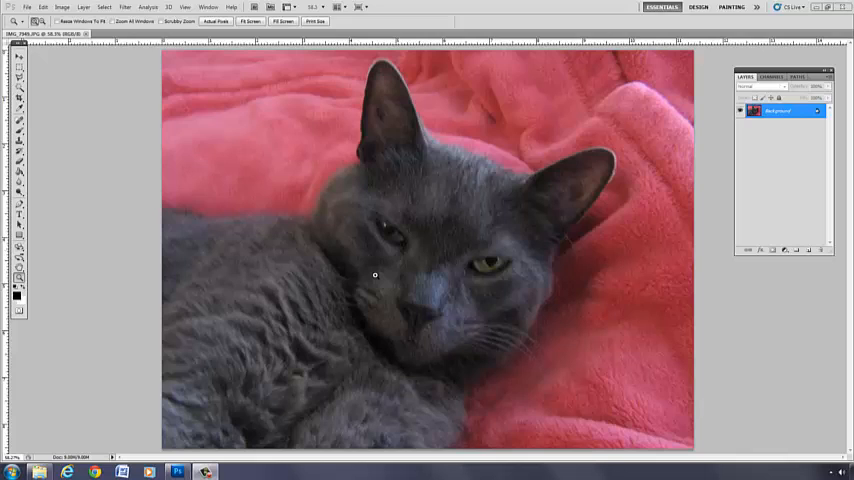
mouse_move(282, 245)
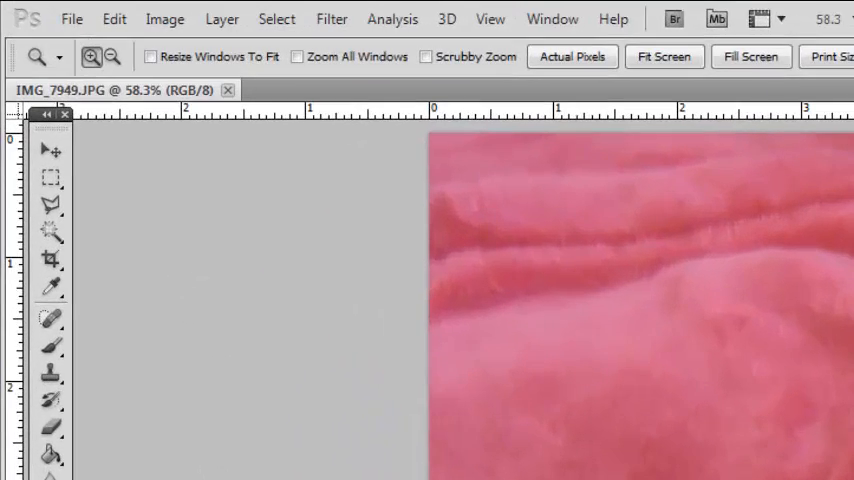
Step: Open Save As for IMG_7949 and display the Format list of file types
left_click(71, 18)
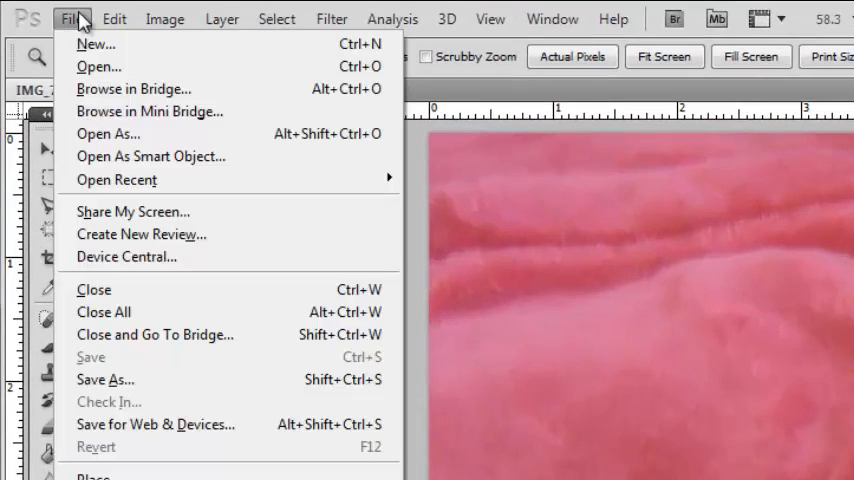
left_click(105, 379)
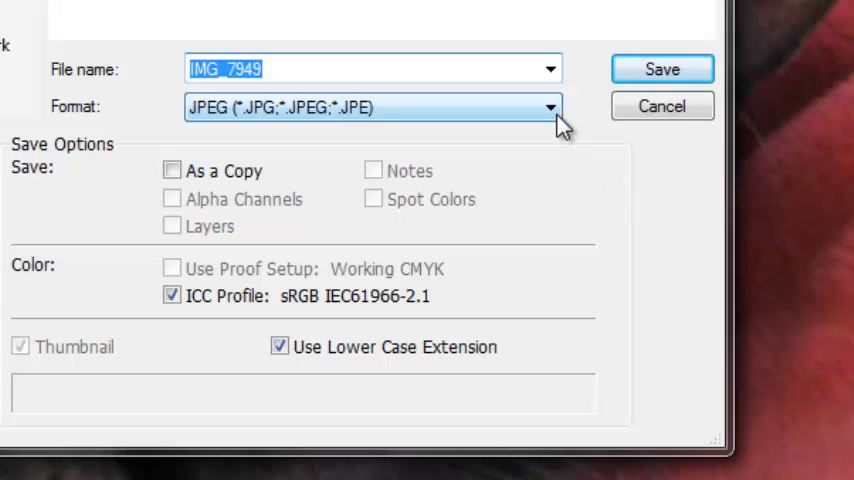
mouse_move(618, 160)
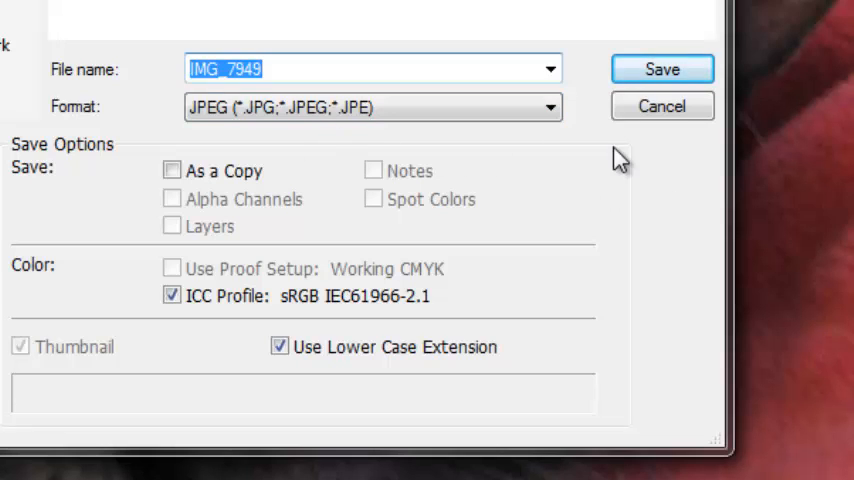
left_click(549, 107)
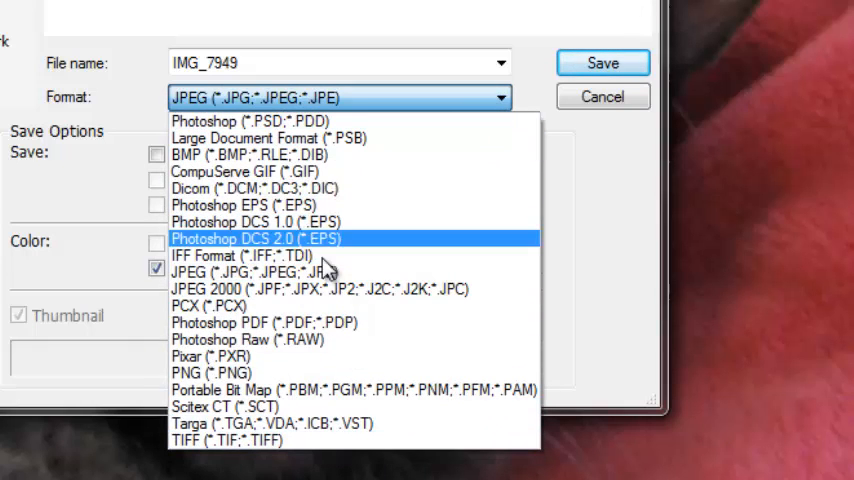
mouse_move(475, 138)
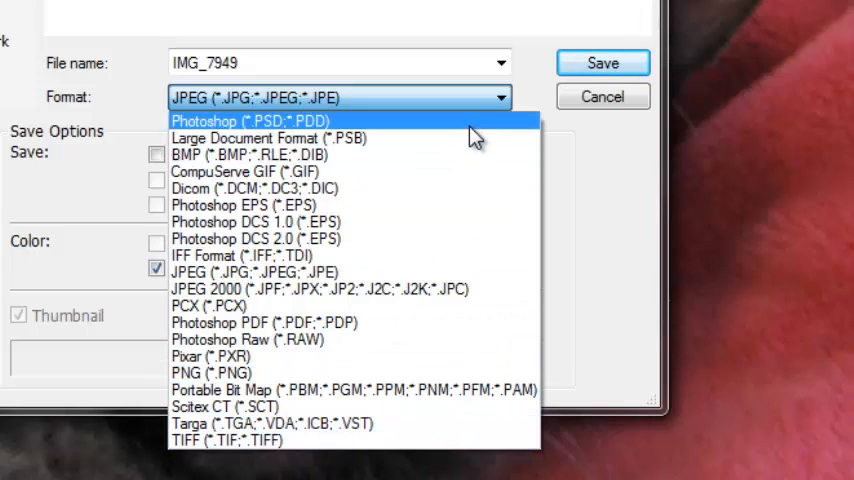
mouse_move(515, 127)
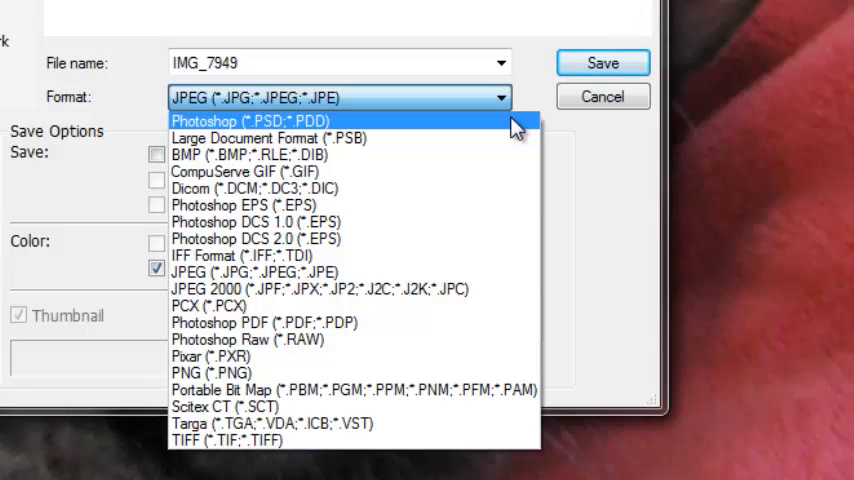
mouse_move(432, 130)
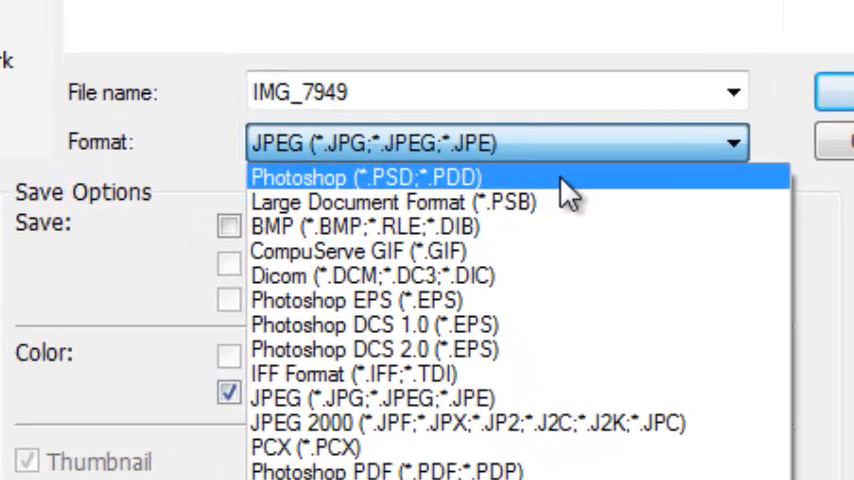
mouse_move(500, 195)
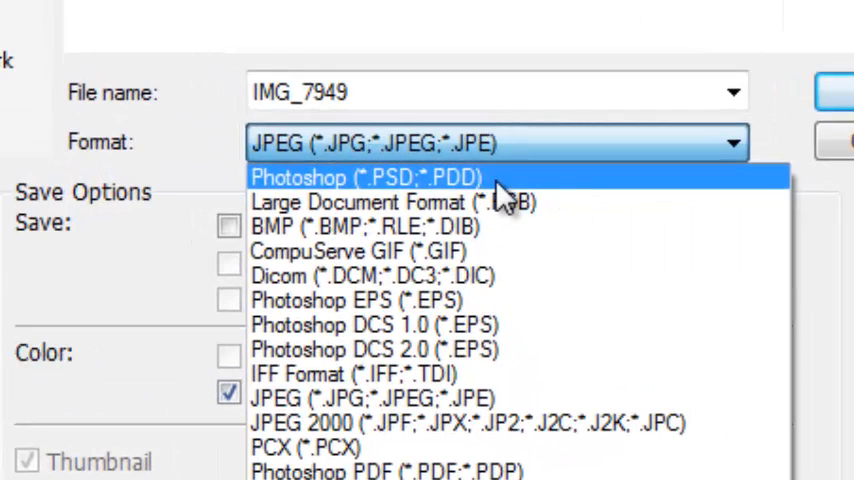
mouse_move(545, 190)
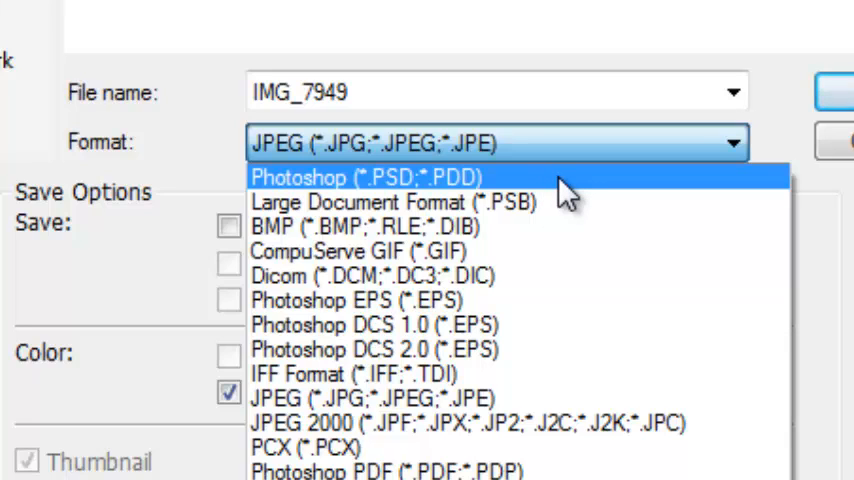
mouse_move(550, 210)
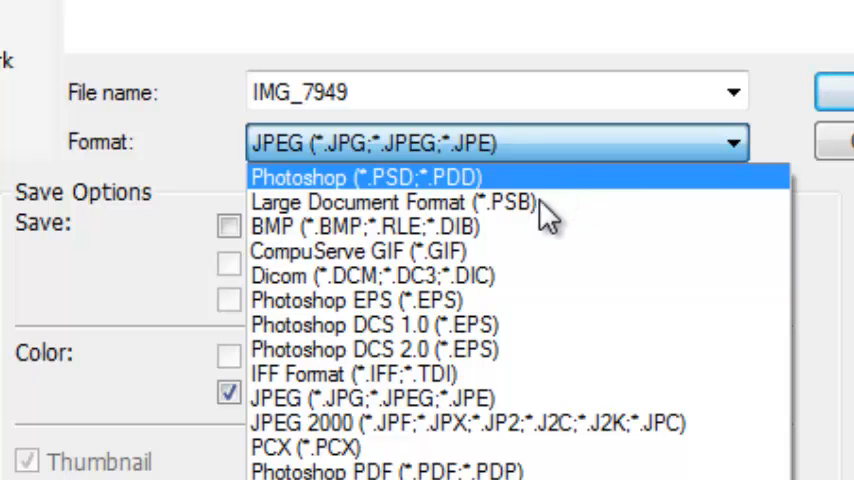
mouse_move(515, 465)
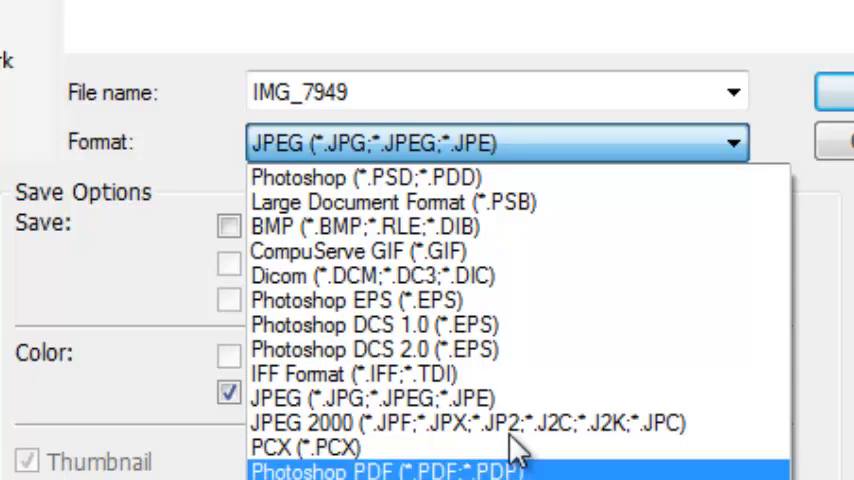
mouse_move(555, 423)
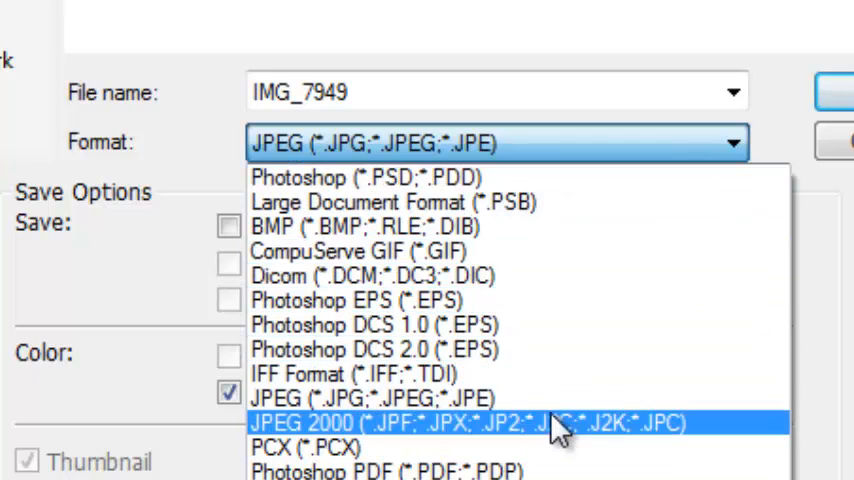
mouse_move(400, 397)
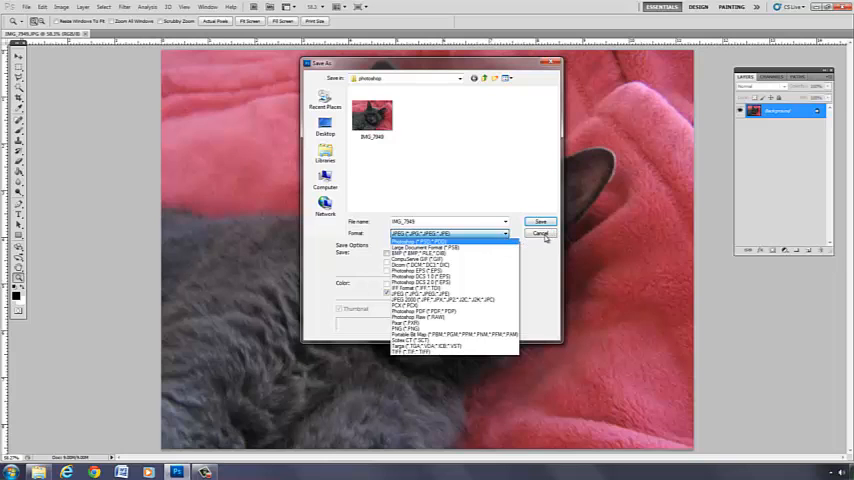
Step: Close the Format list with JPEG still selected and cancel the Save As dialog
left_click(448, 233)
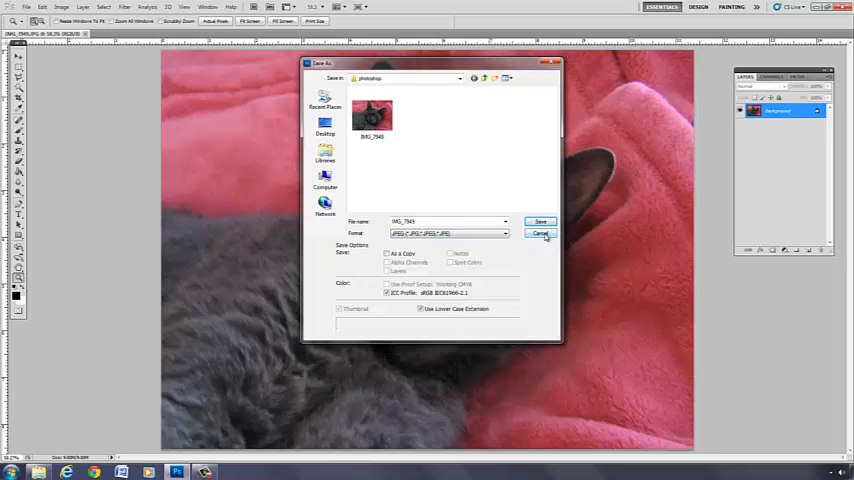
left_click(540, 233)
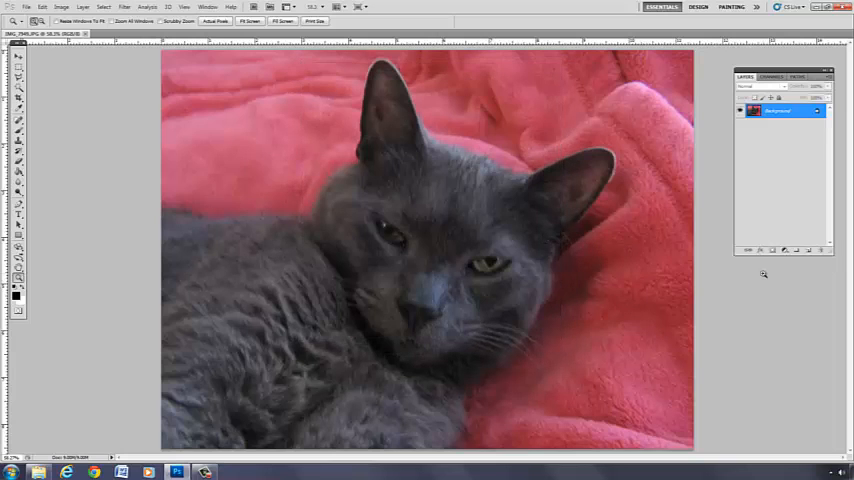